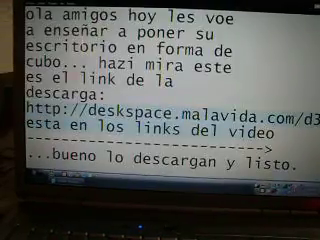
{"action": "scroll", "scroll_direction": "down", "scroll_amount": 3}
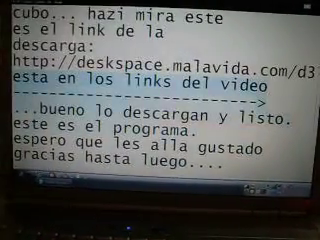